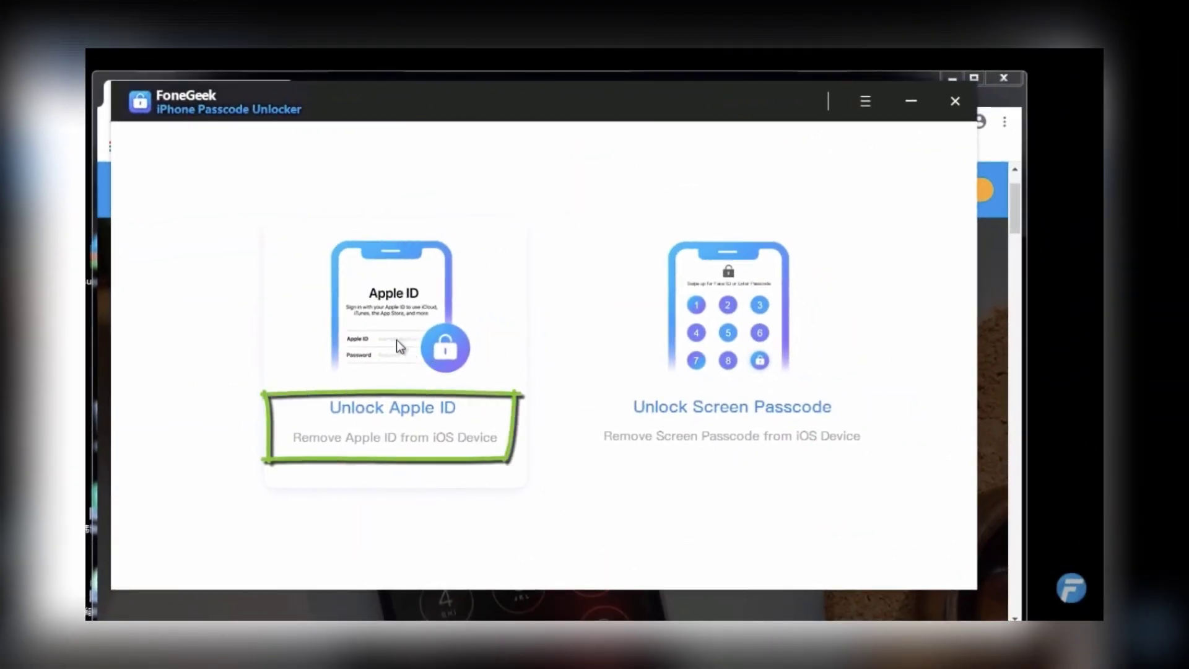
mouse_move(400, 345)
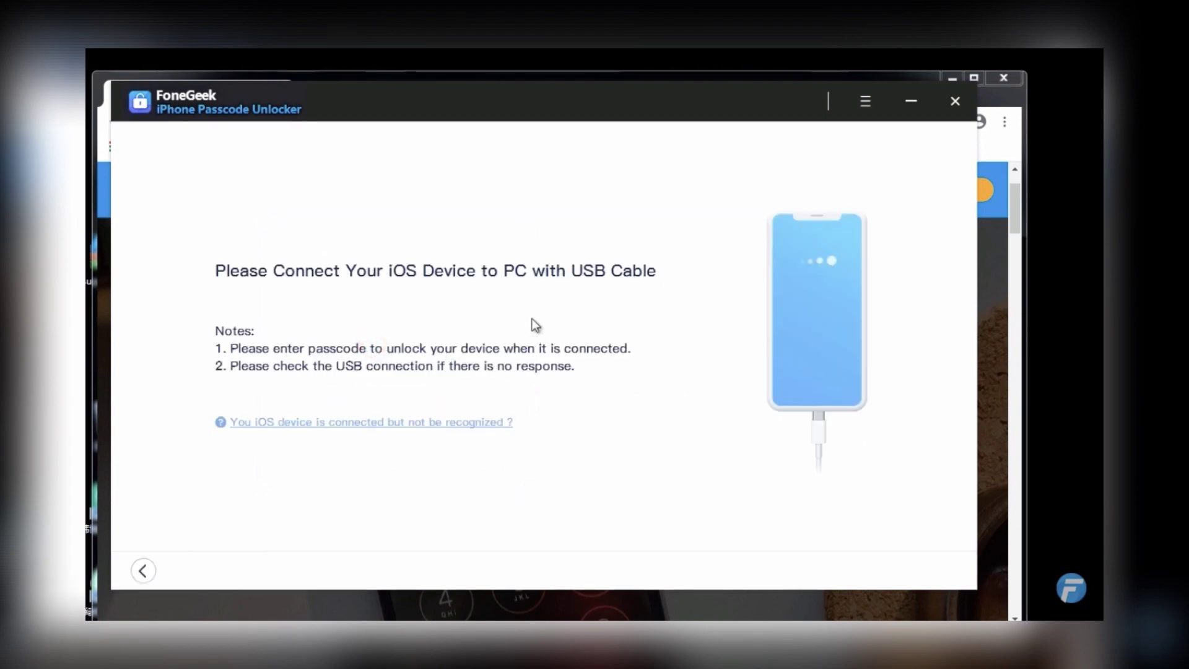
mouse_move(668, 292)
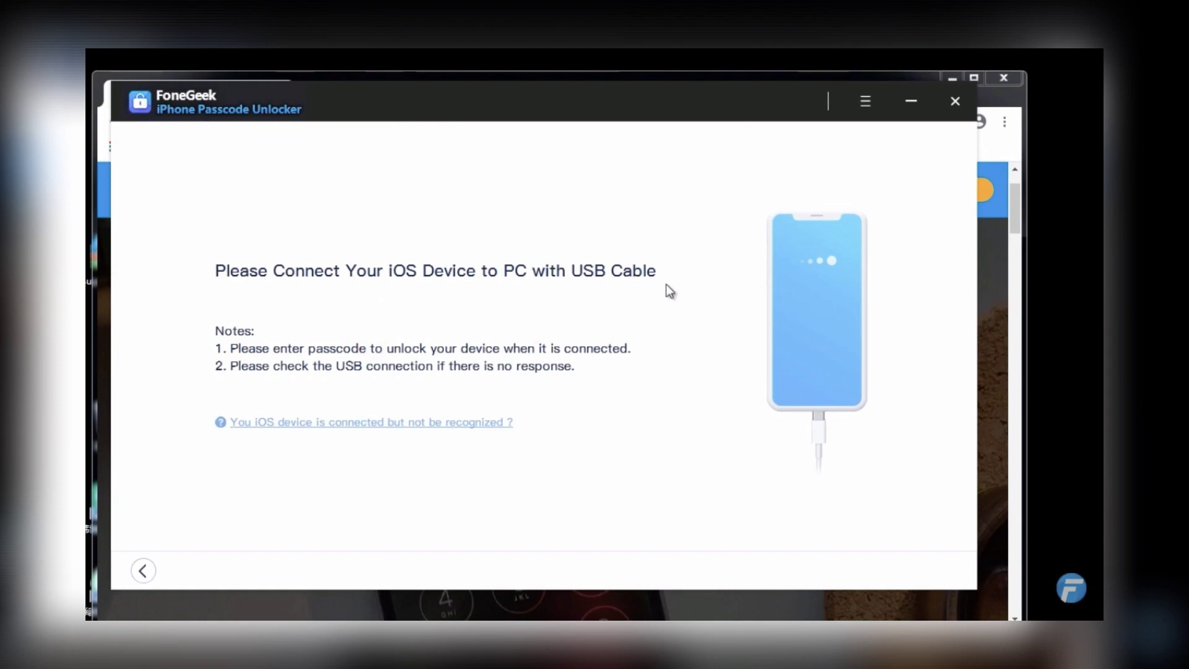
mouse_move(307, 563)
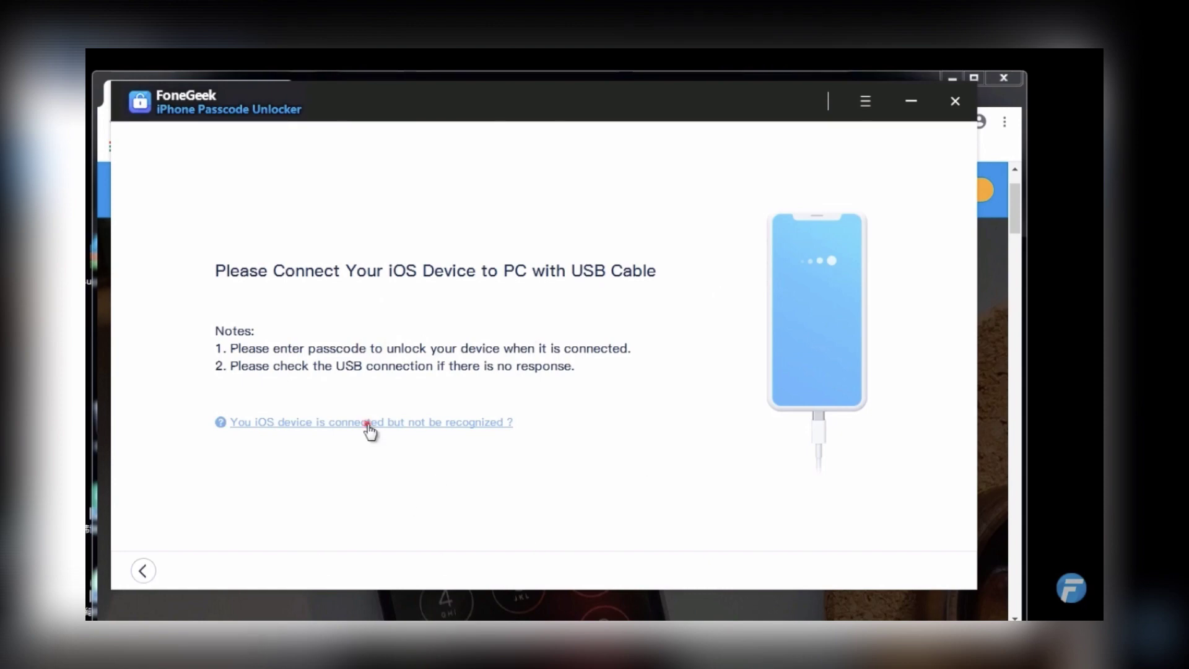
Show the troubleshooting methods for a connected device that isn't recognized
left_click(370, 423)
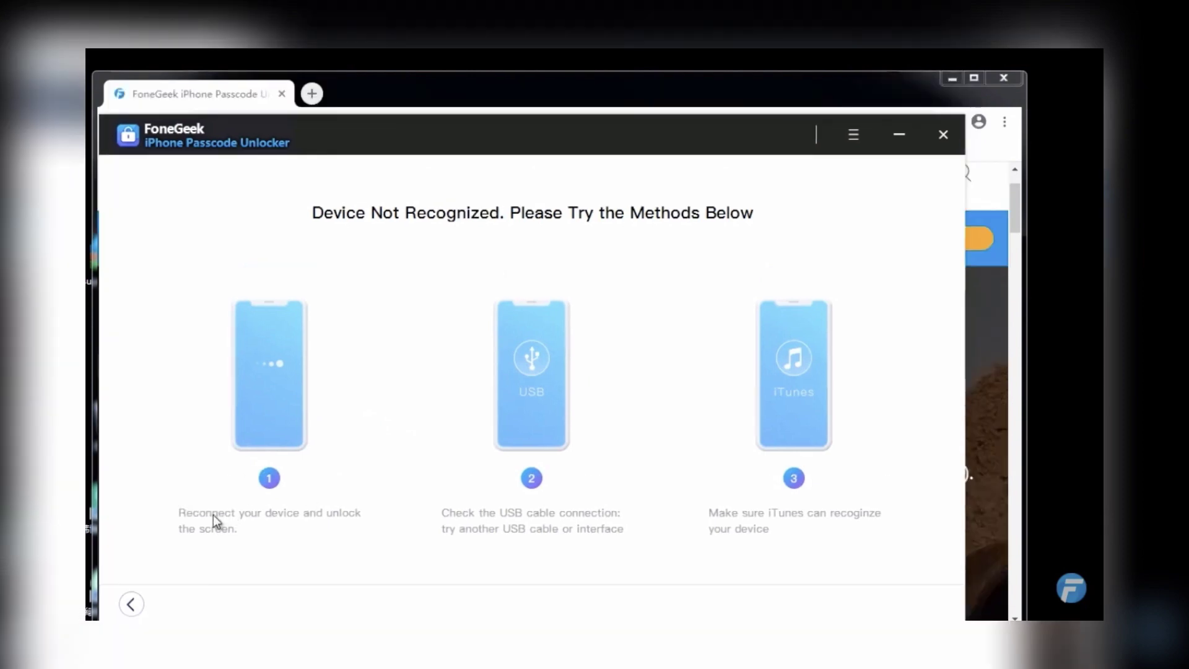
mouse_move(407, 529)
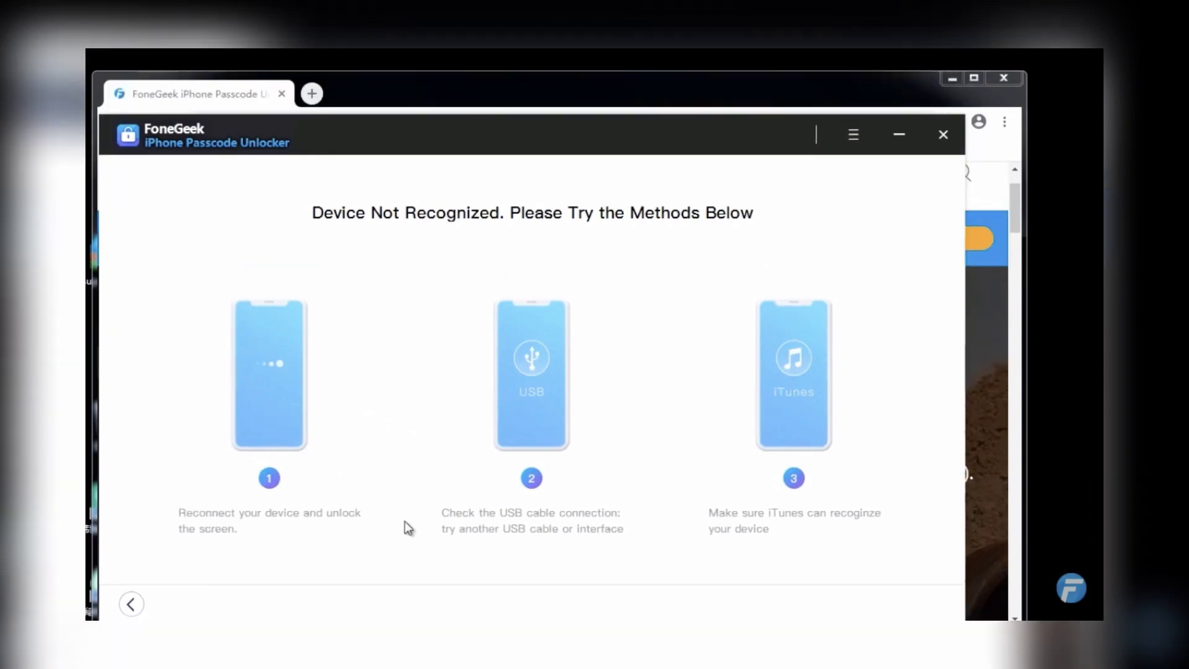
mouse_move(573, 522)
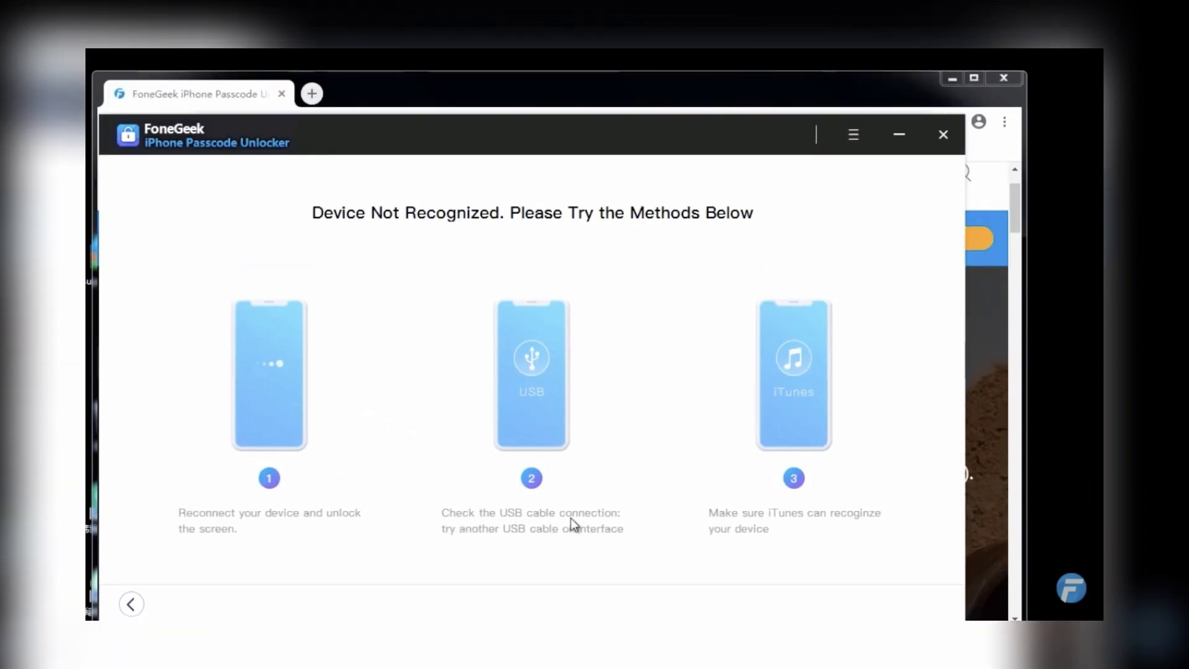
mouse_move(770, 522)
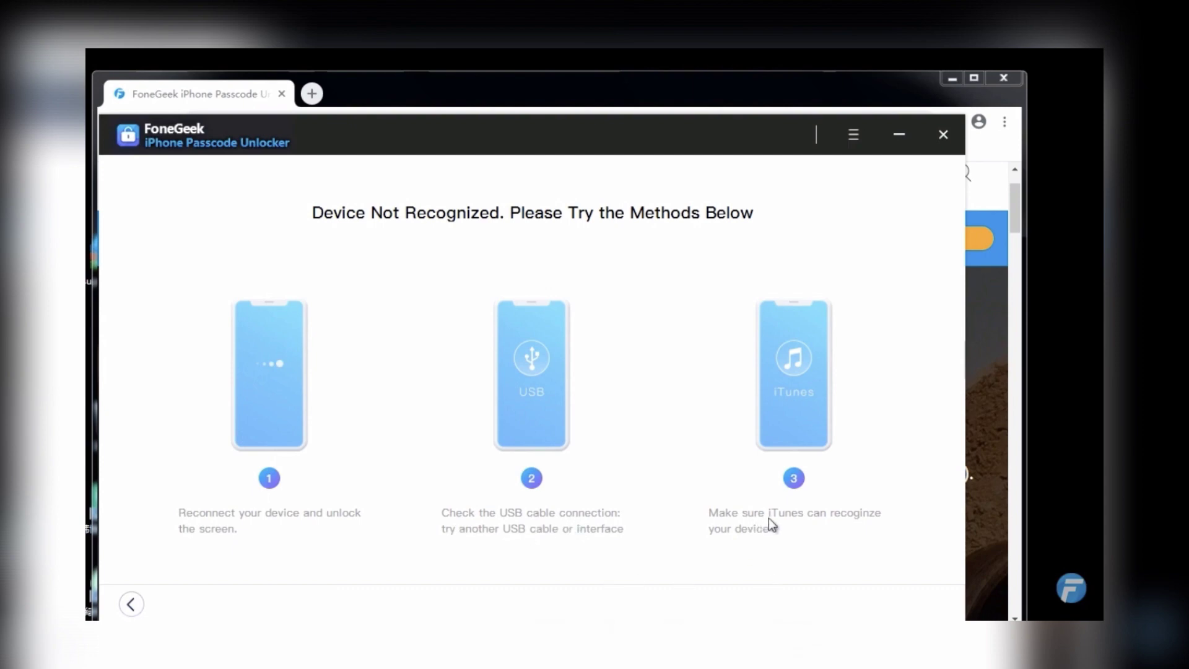
mouse_move(802, 533)
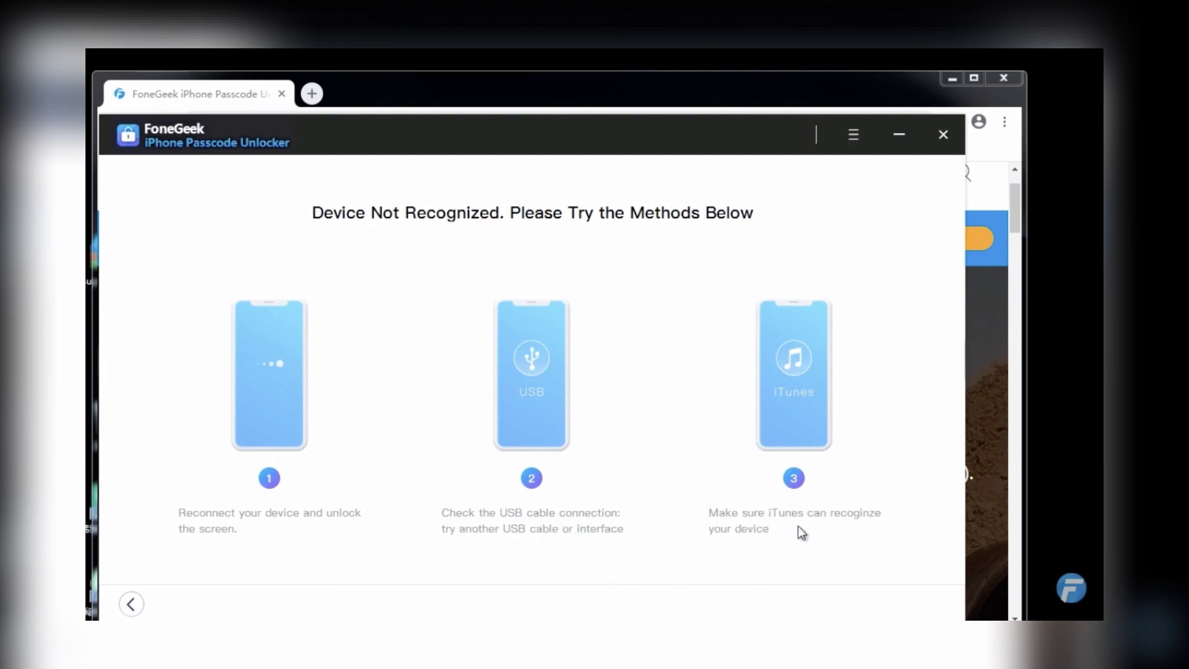
left_click(130, 604)
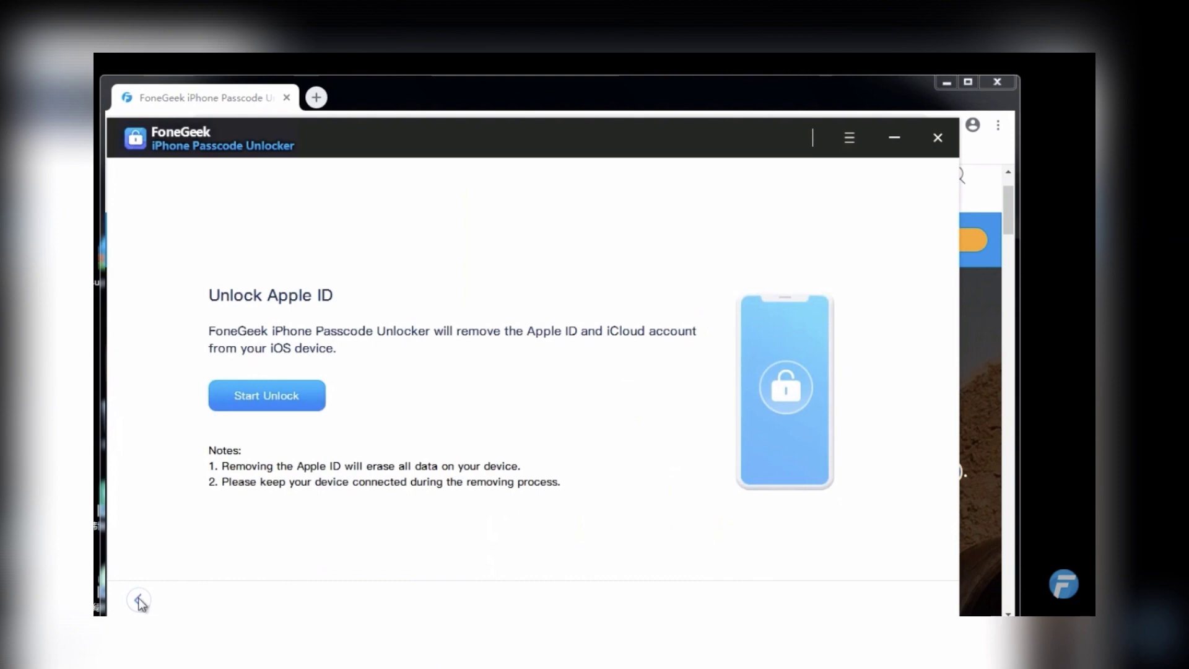
Run Start Unlock until 'Apple ID Successfully Removed!', then finish with Done to reach the mode menu
left_click(266, 394)
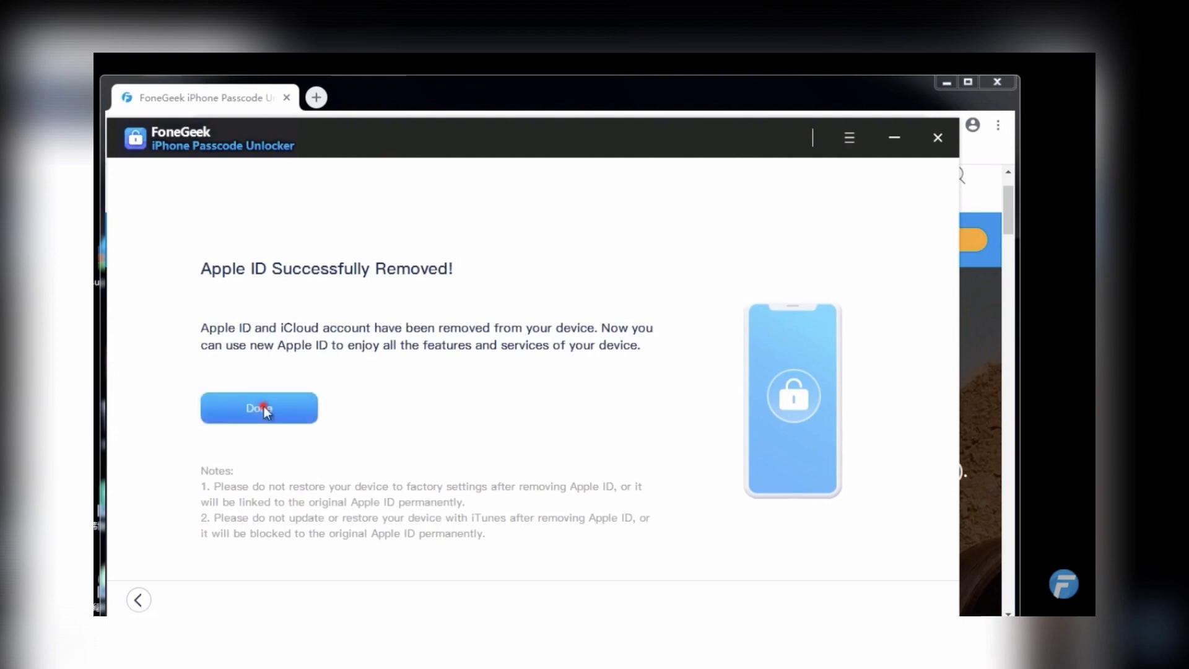
left_click(259, 408)
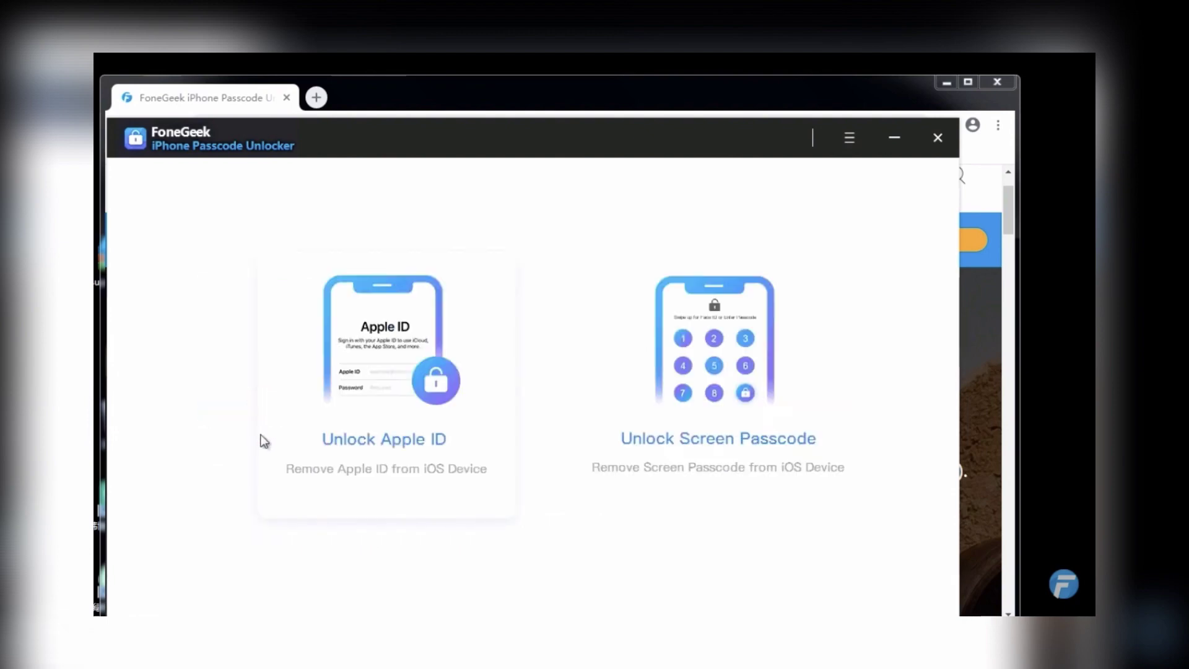